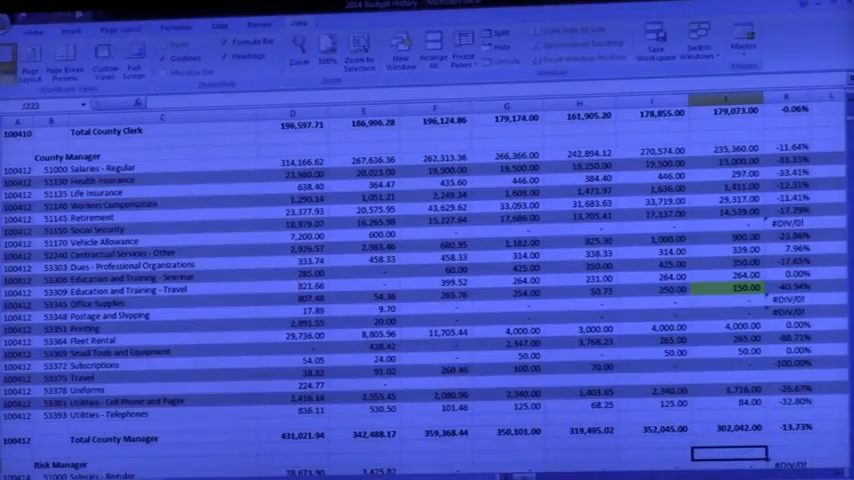
scroll("down", 3)
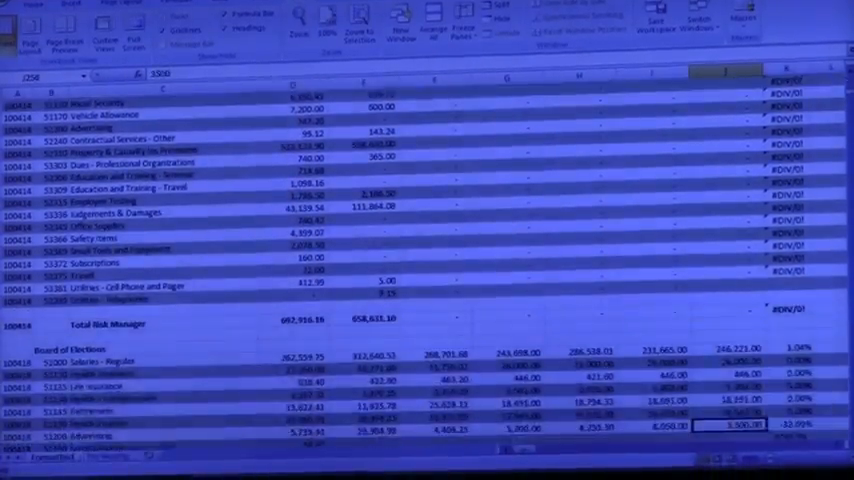
scroll("down", 3)
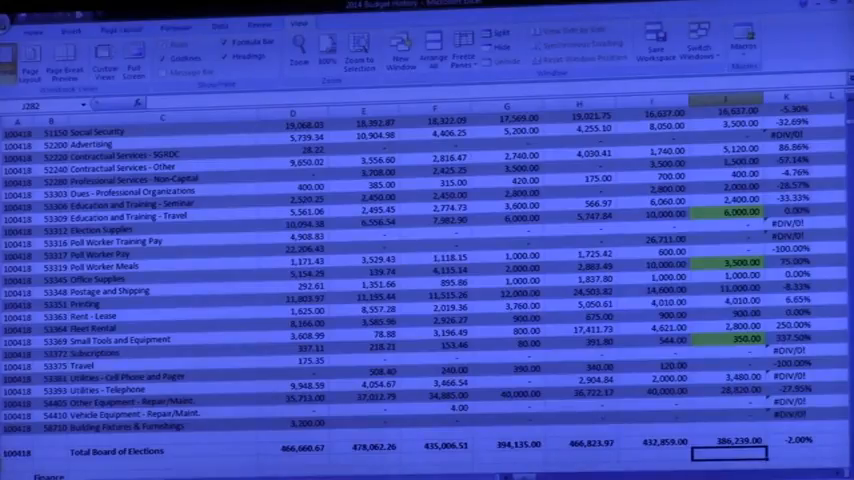
scroll("down", 3)
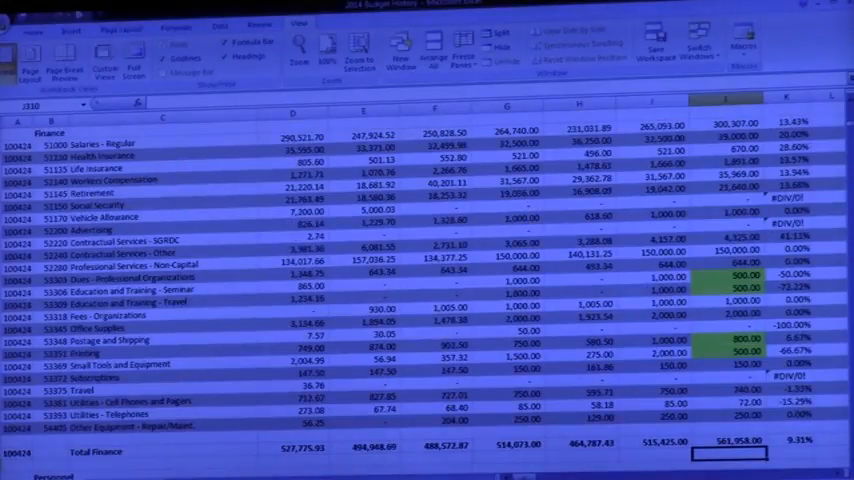